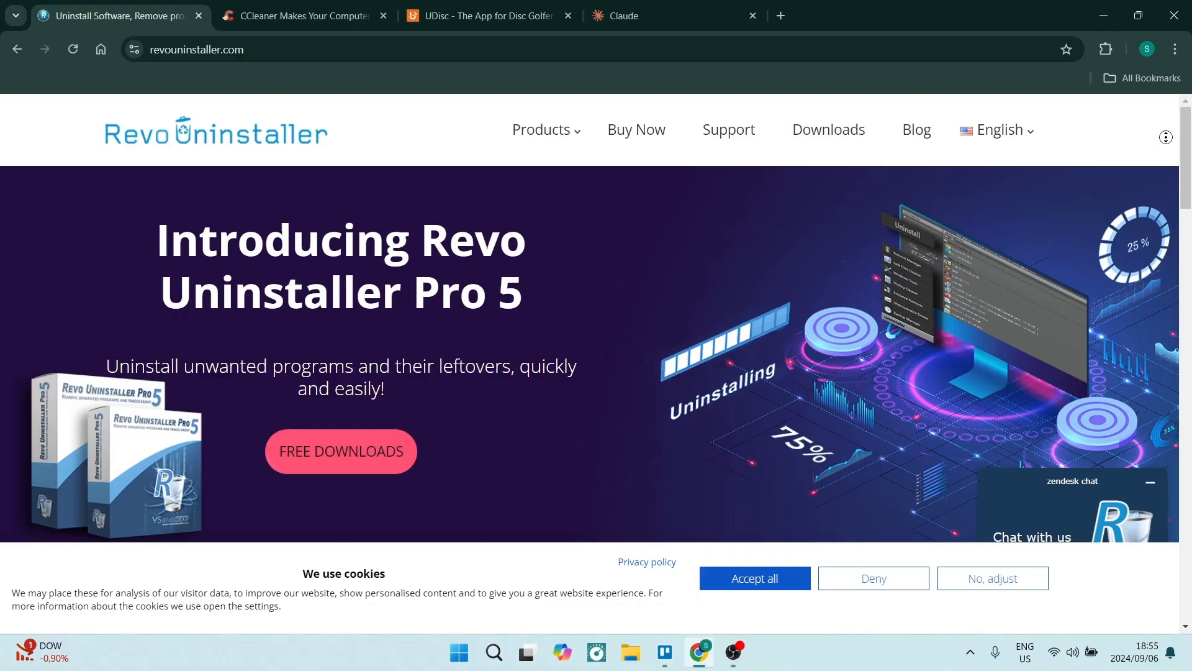
Expand the zendesk Live Support widget into its offline message form while browsing the homepage
{"action": "scroll", "scroll_direction": "down", "scroll_amount": 3}
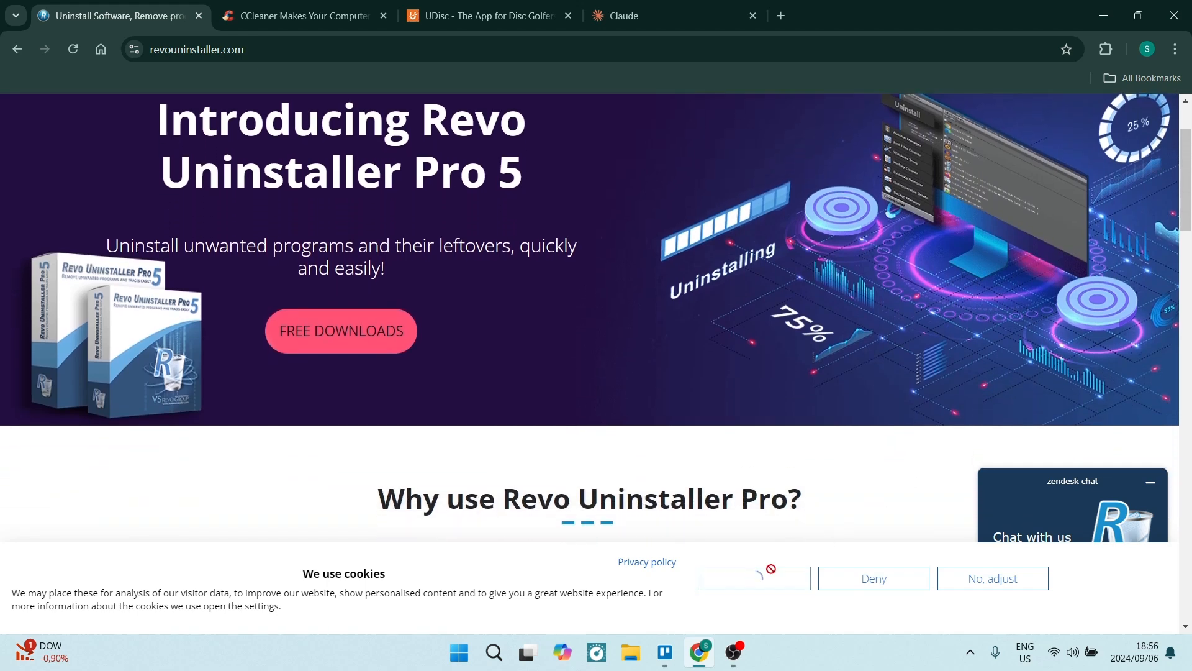
{"action": "left_click", "coordinate": [754, 578]}
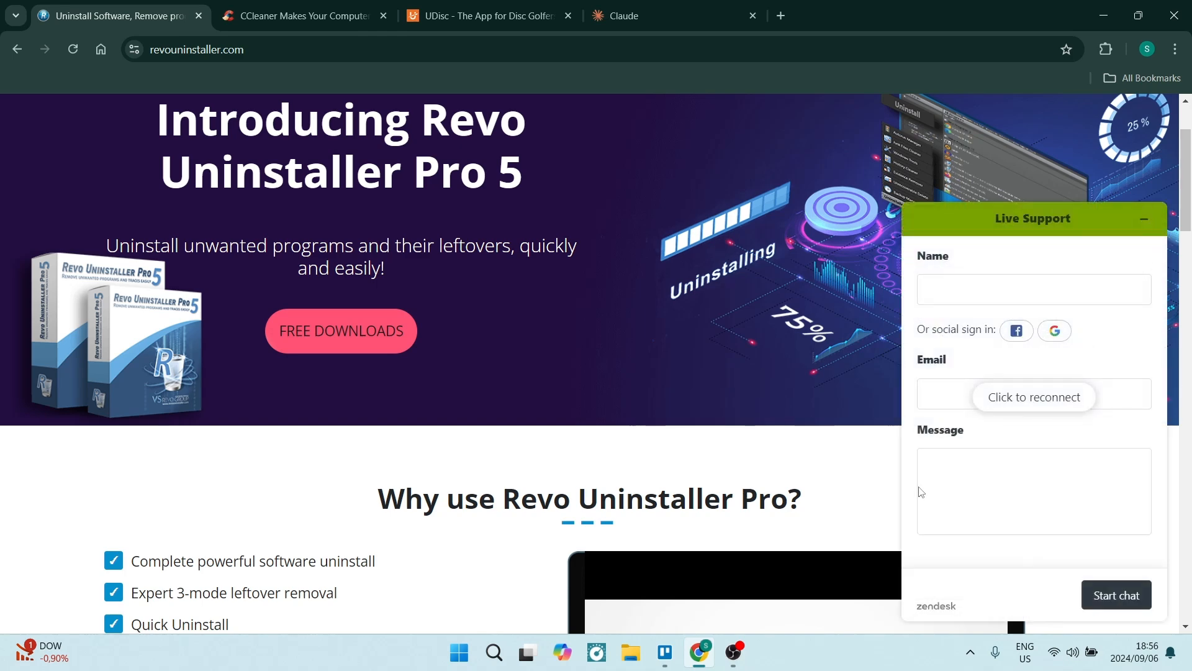
{"action": "mouse_move", "coordinate": [662, 326]}
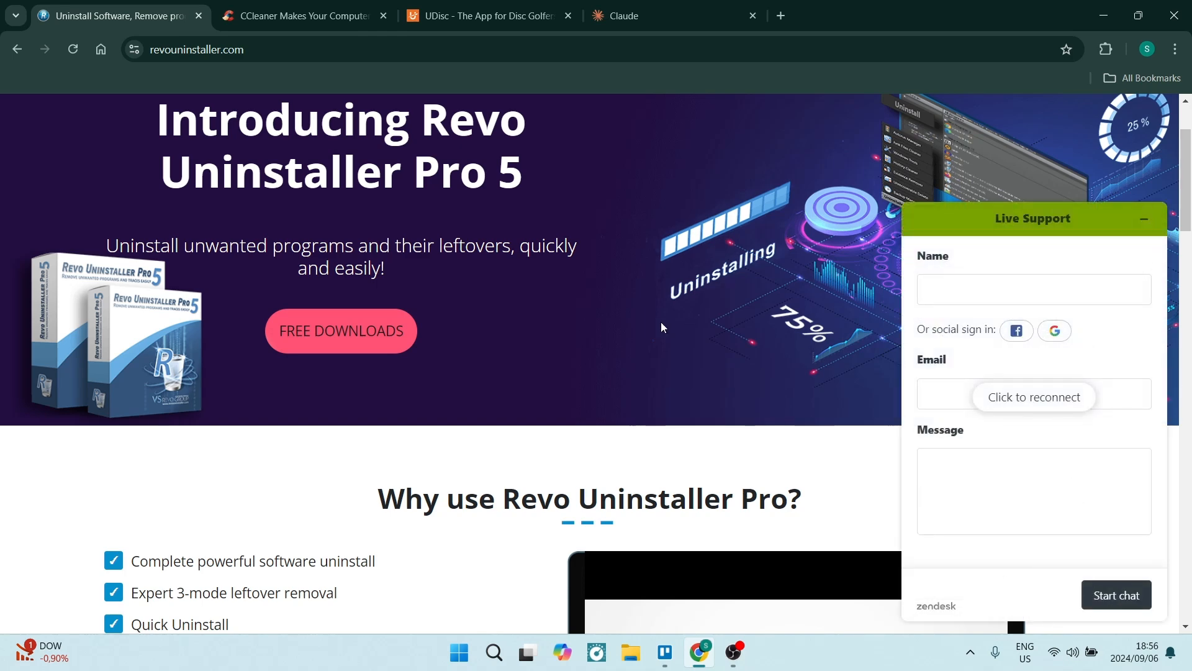
{"action": "scroll", "scroll_direction": "down", "scroll_amount": 3}
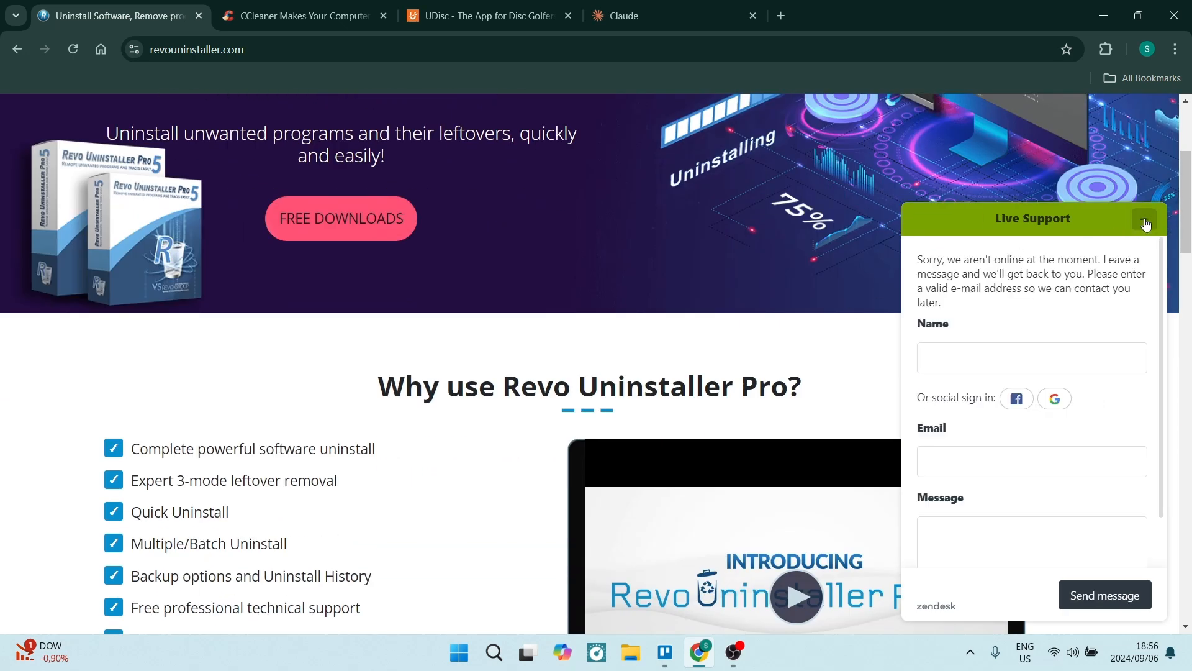
Minimize the live support chat and scroll through the homepage features section
{"action": "left_click", "coordinate": [1144, 220]}
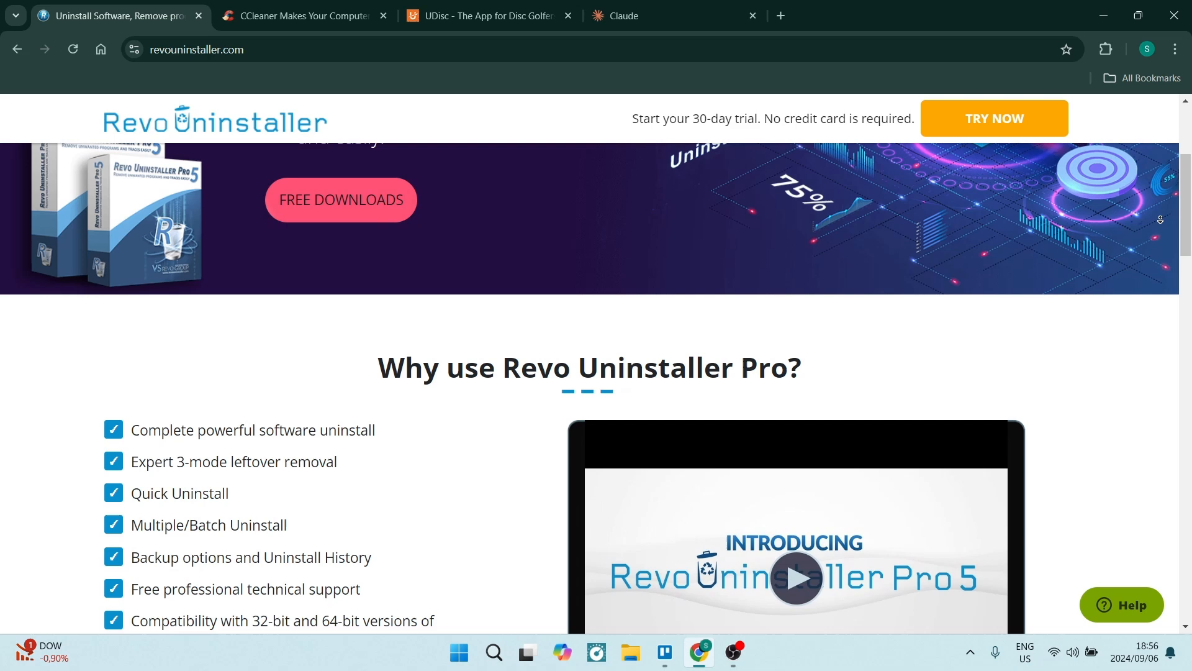
{"action": "scroll", "scroll_direction": "down", "scroll_amount": 3}
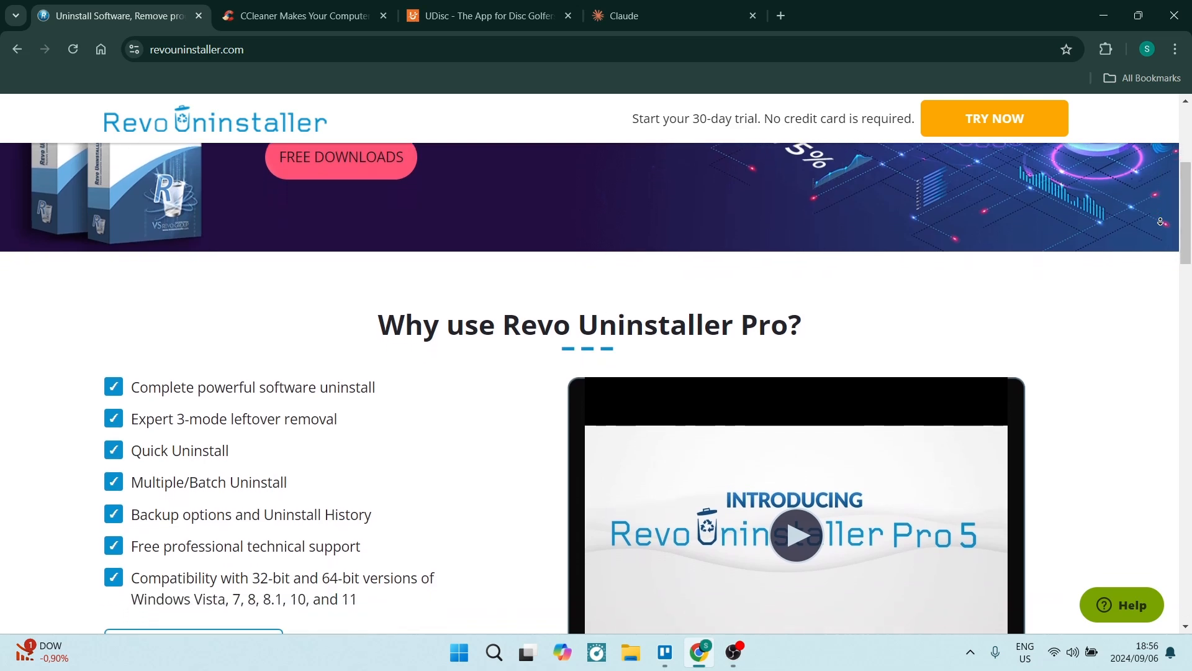
{"action": "scroll", "scroll_direction": "down", "scroll_amount": 3}
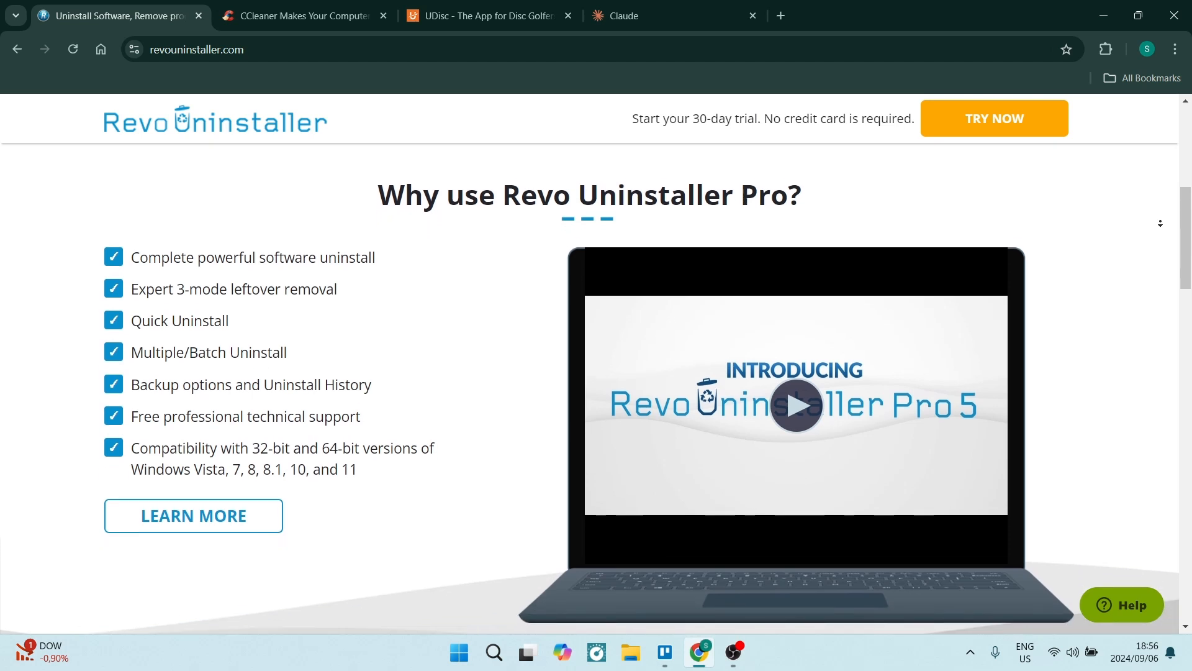
{"action": "scroll", "scroll_direction": "down", "scroll_amount": 3}
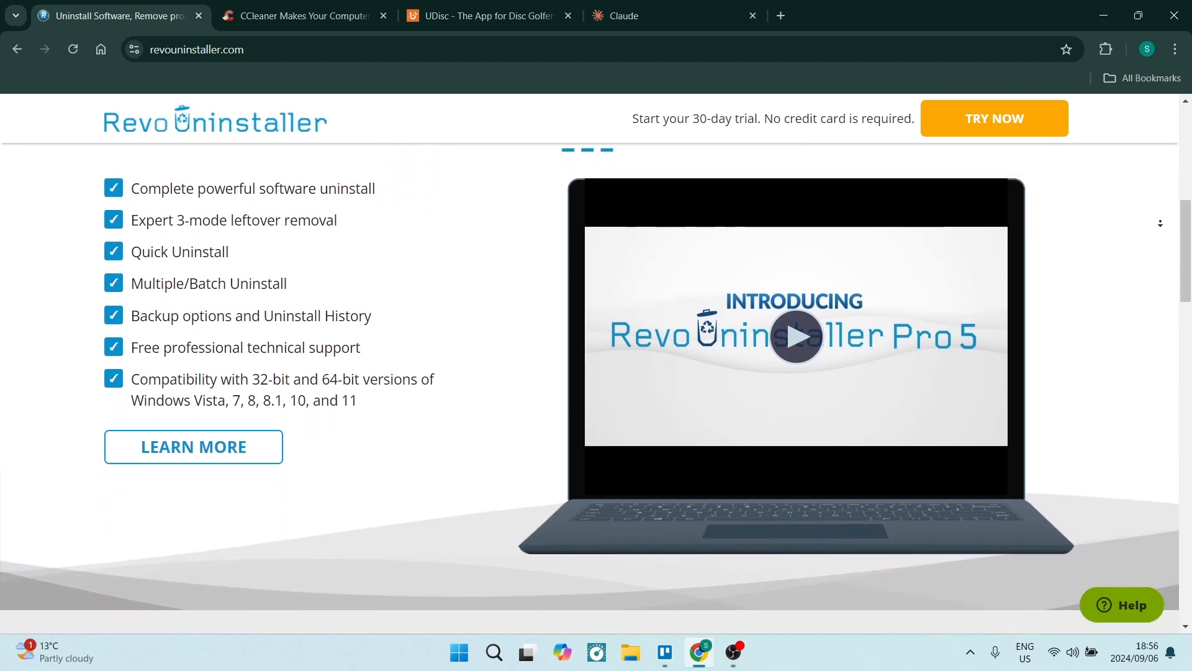
{"action": "scroll", "scroll_direction": "down", "scroll_amount": 3}
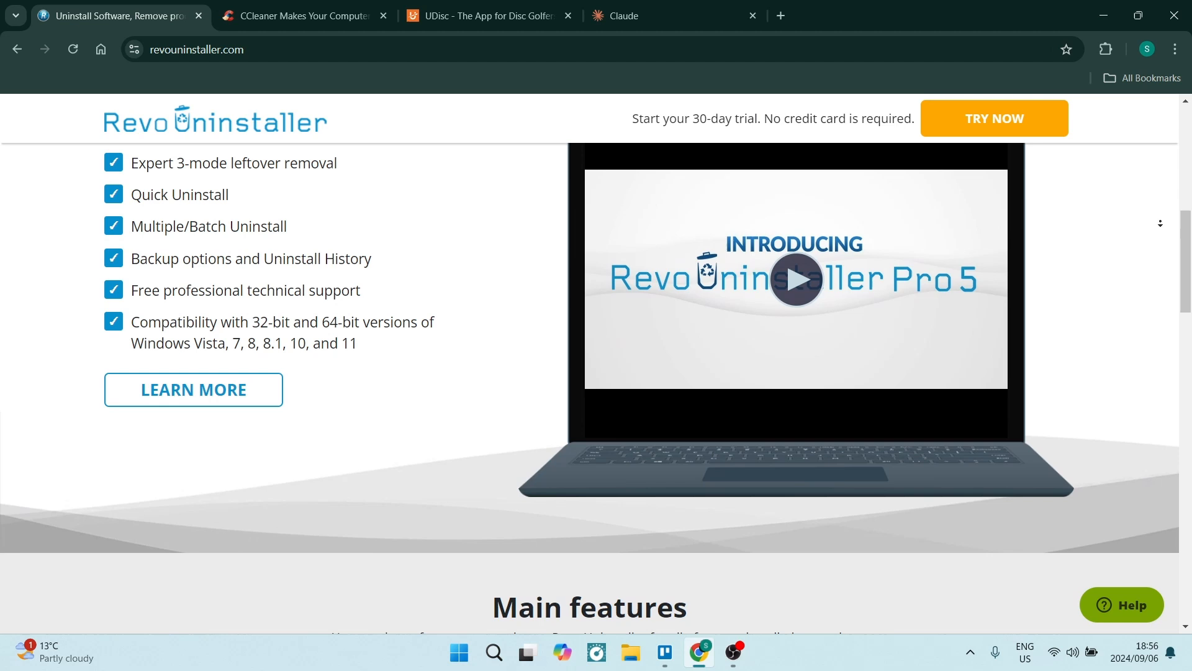
{"action": "scroll", "scroll_direction": "down", "scroll_amount": 3}
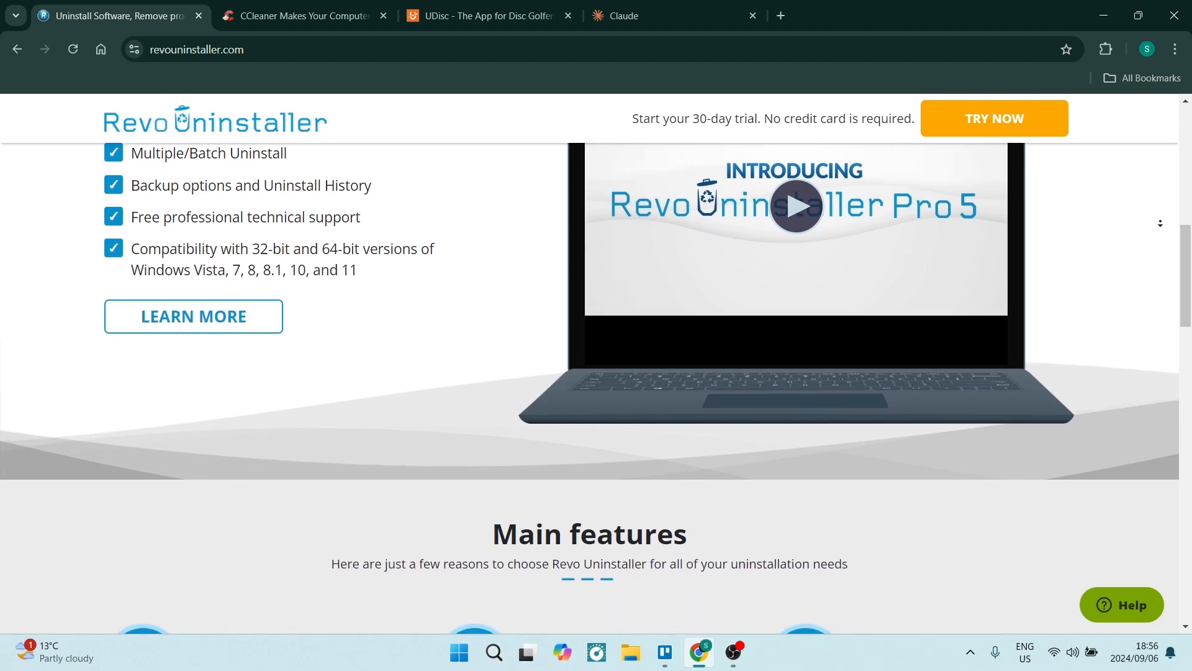
{"action": "scroll", "scroll_direction": "down", "scroll_amount": 3}
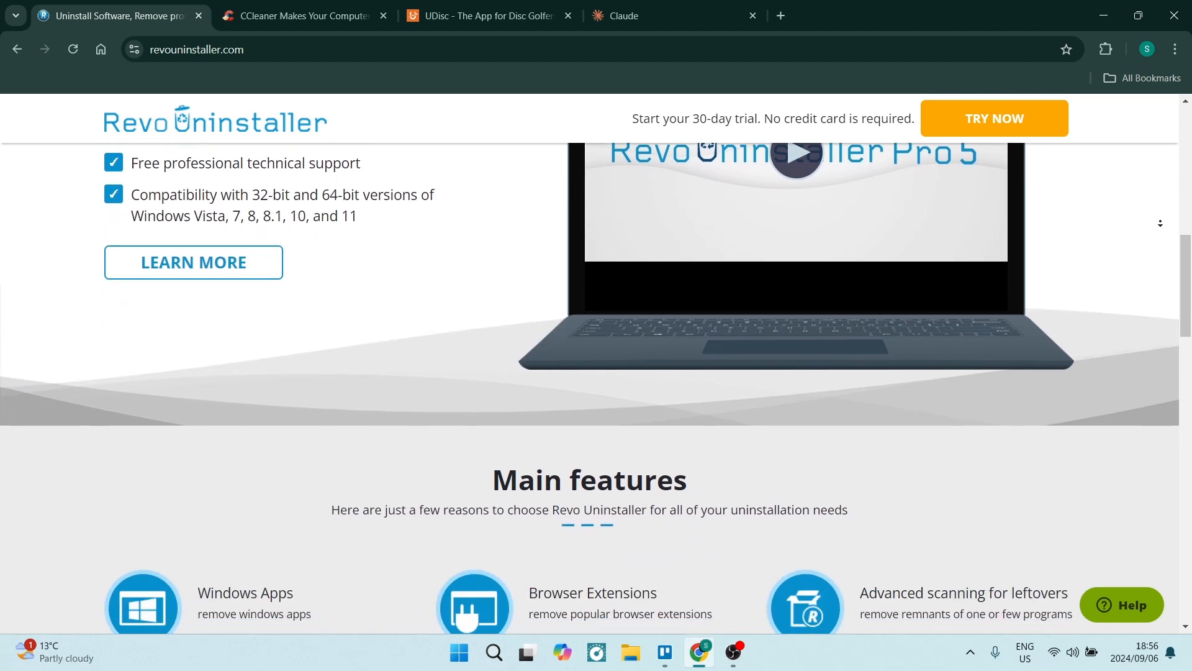
{"action": "scroll", "scroll_direction": "down", "scroll_amount": 3}
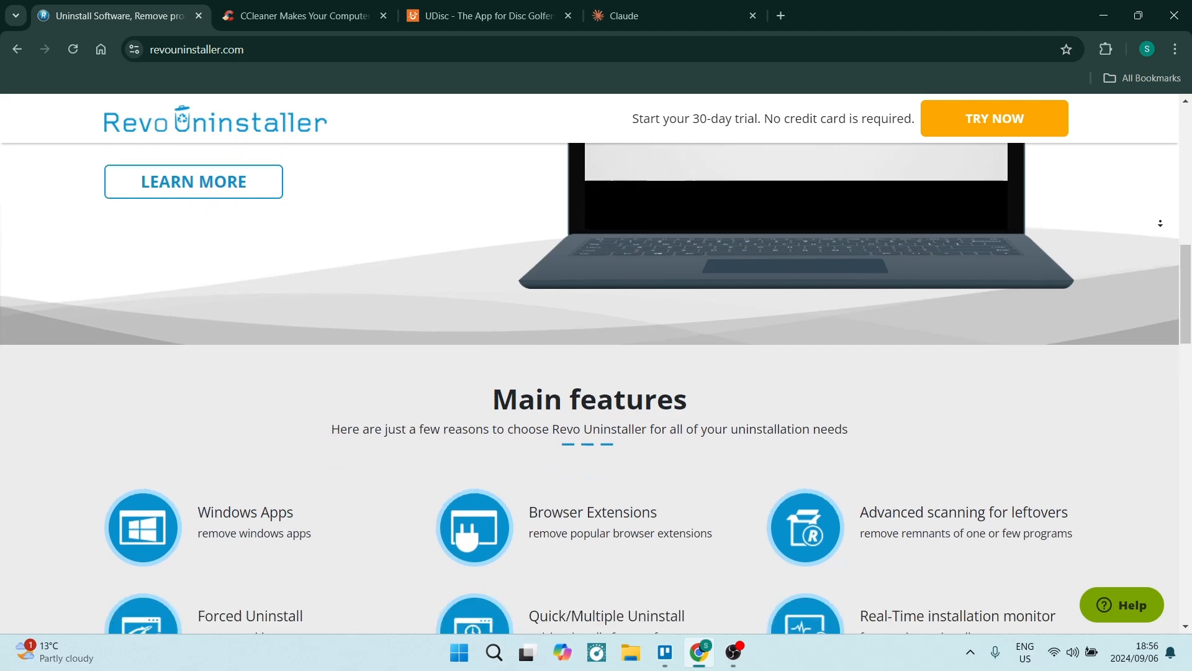
{"action": "scroll", "scroll_direction": "down", "scroll_amount": 3}
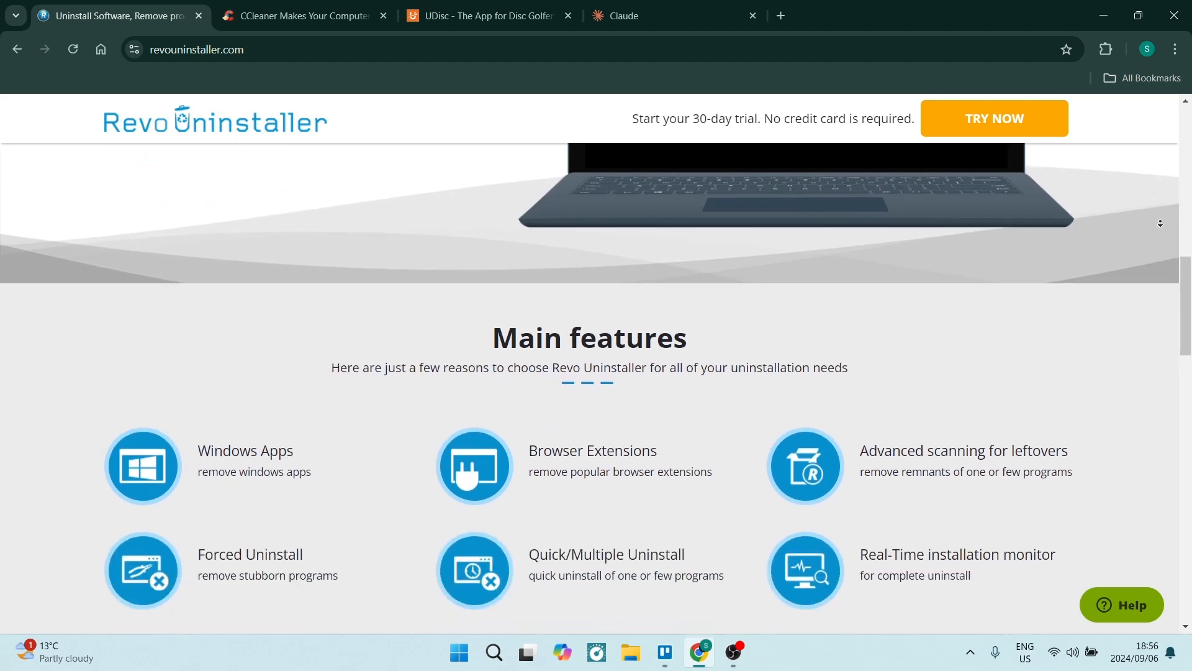
Continue past the mobile app section and return to the 'Introducing Revo Uninstaller Pro 5' banner
{"action": "scroll", "scroll_direction": "down", "scroll_amount": 3}
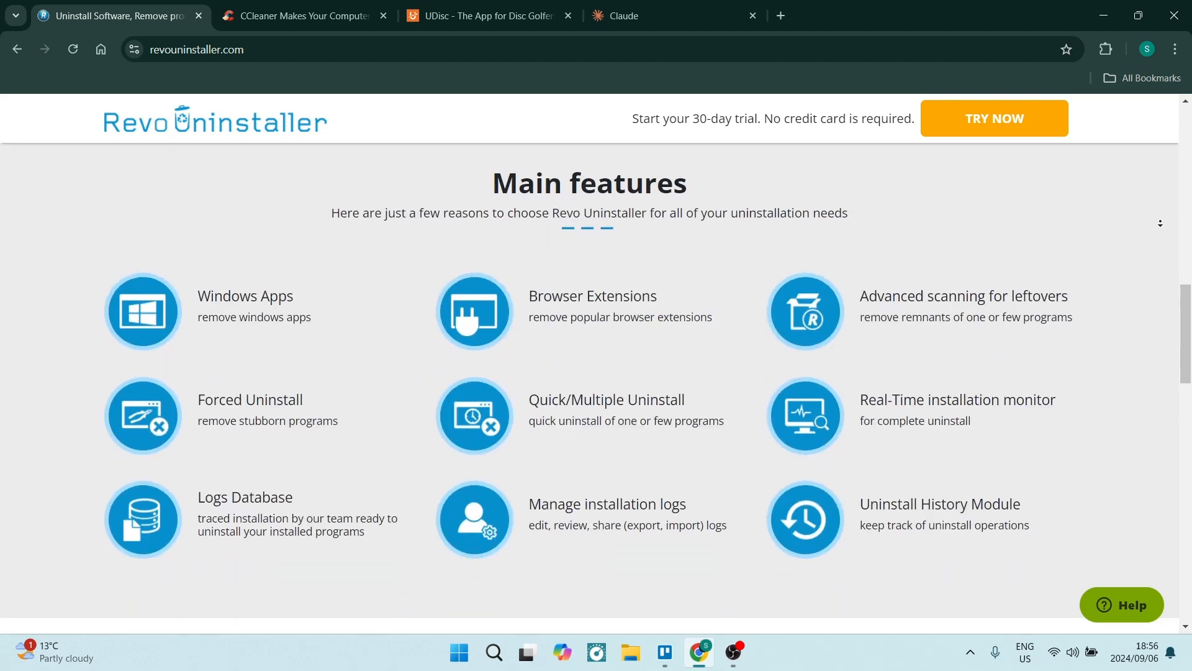
{"action": "scroll", "scroll_direction": "down", "scroll_amount": 3}
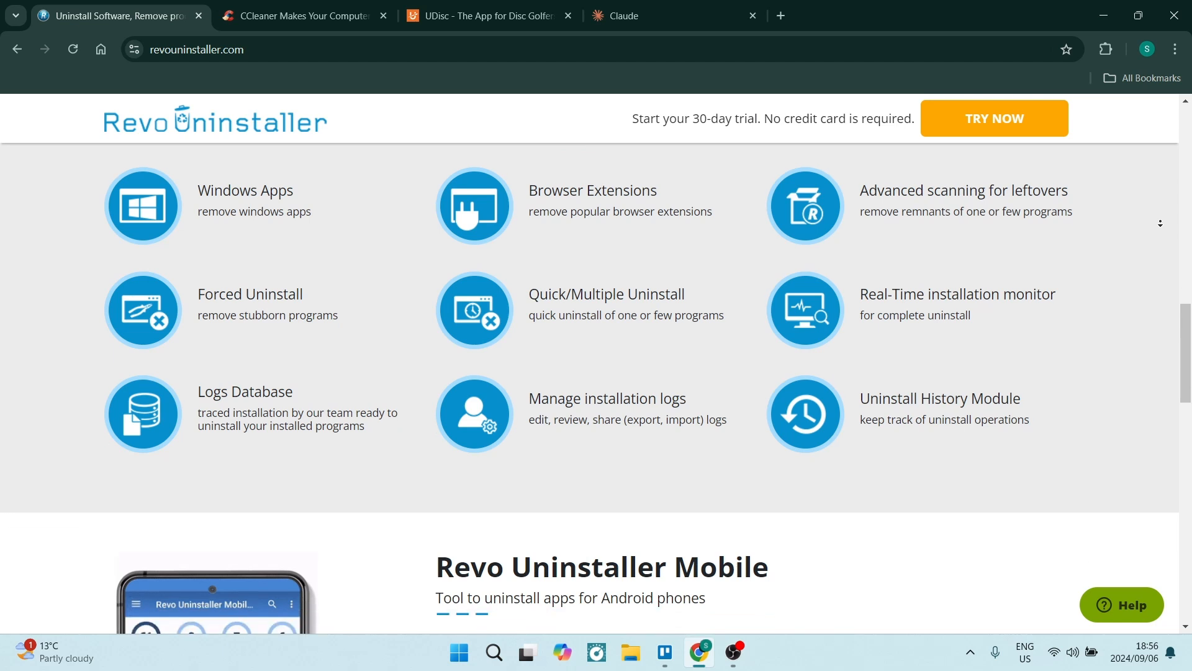
{"action": "scroll", "scroll_direction": "down", "scroll_amount": 3}
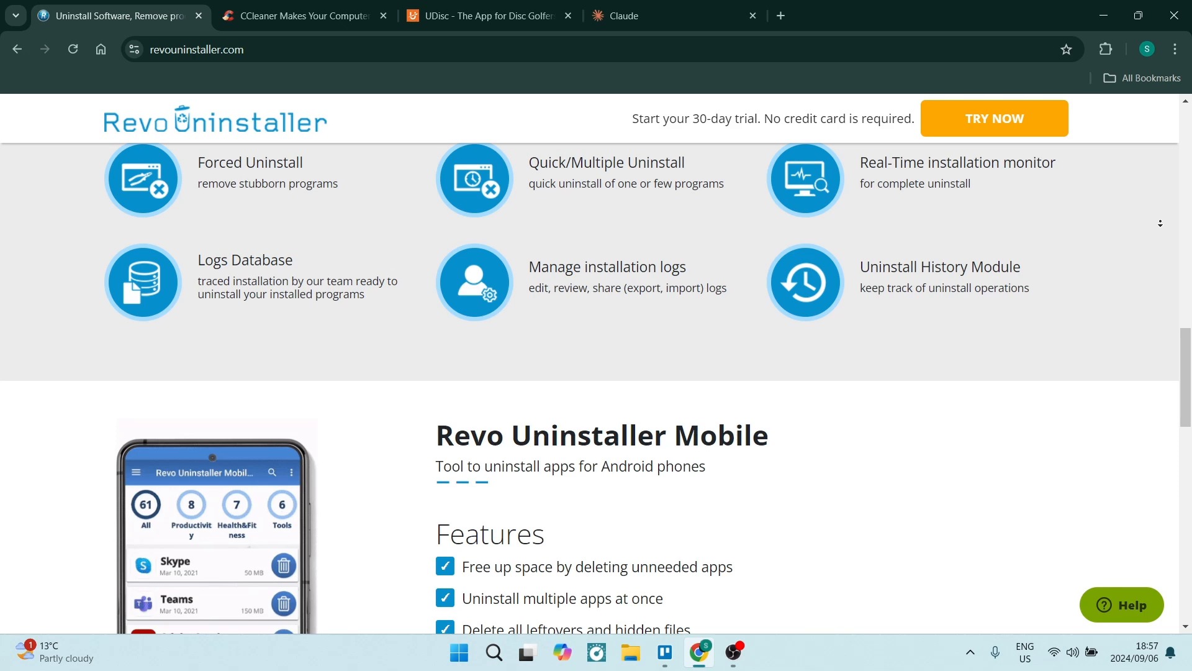
{"action": "scroll", "scroll_direction": "down", "scroll_amount": 3}
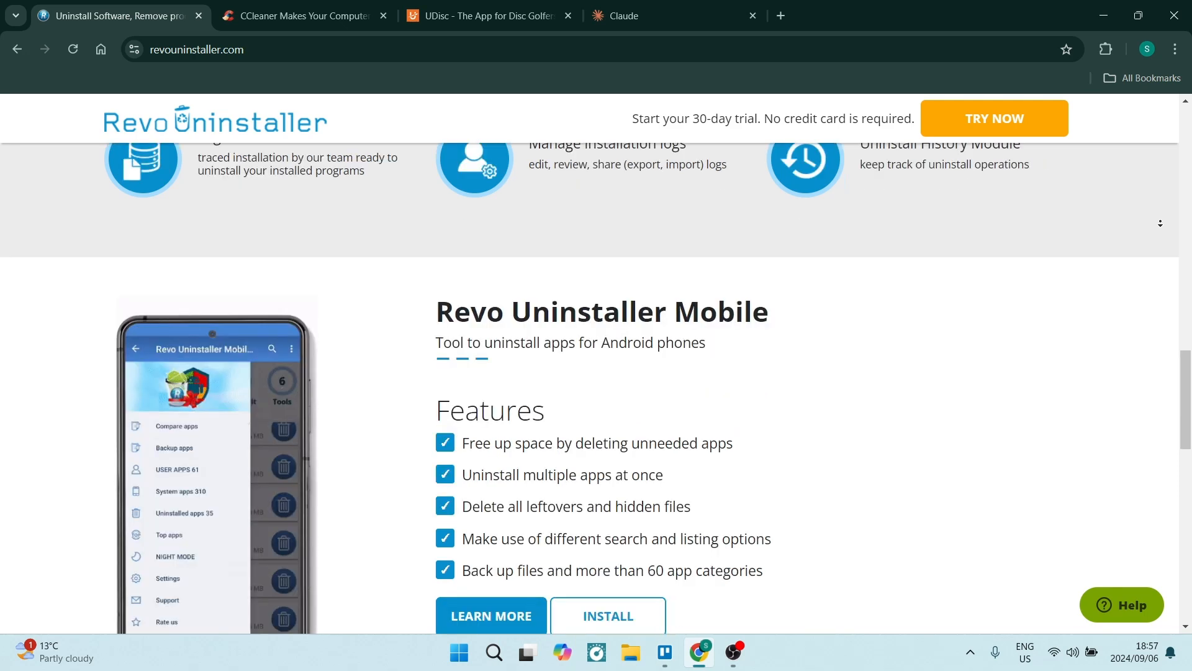
{"action": "scroll", "scroll_direction": "down", "scroll_amount": 3}
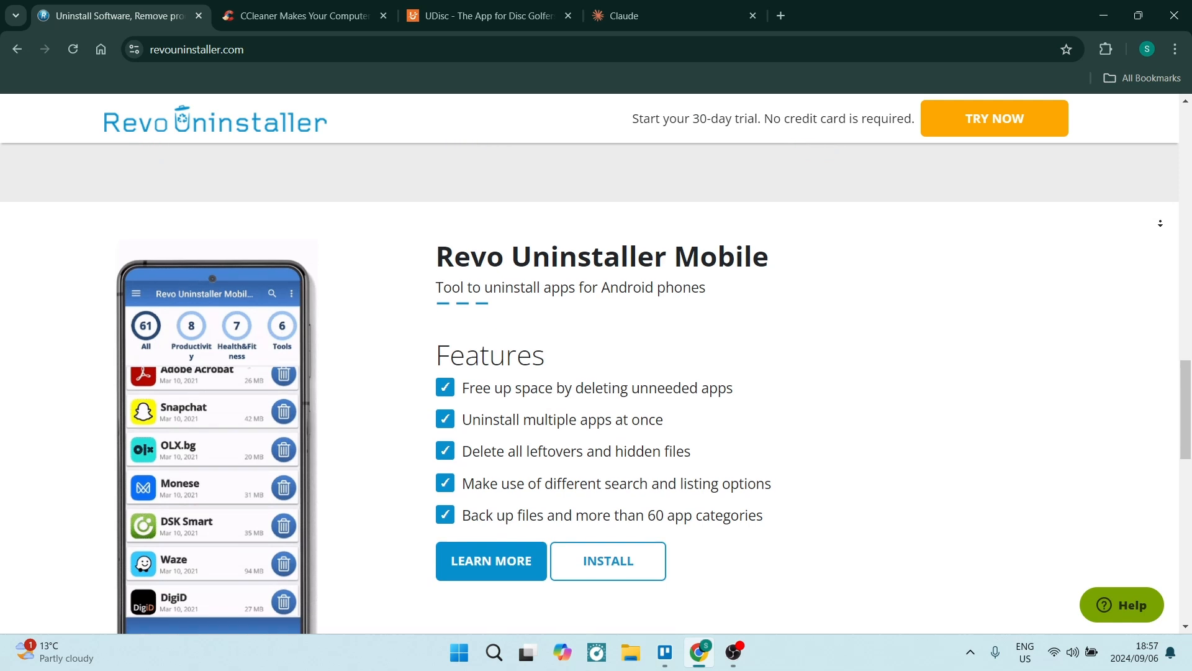
{"action": "scroll", "scroll_direction": "down", "scroll_amount": 3}
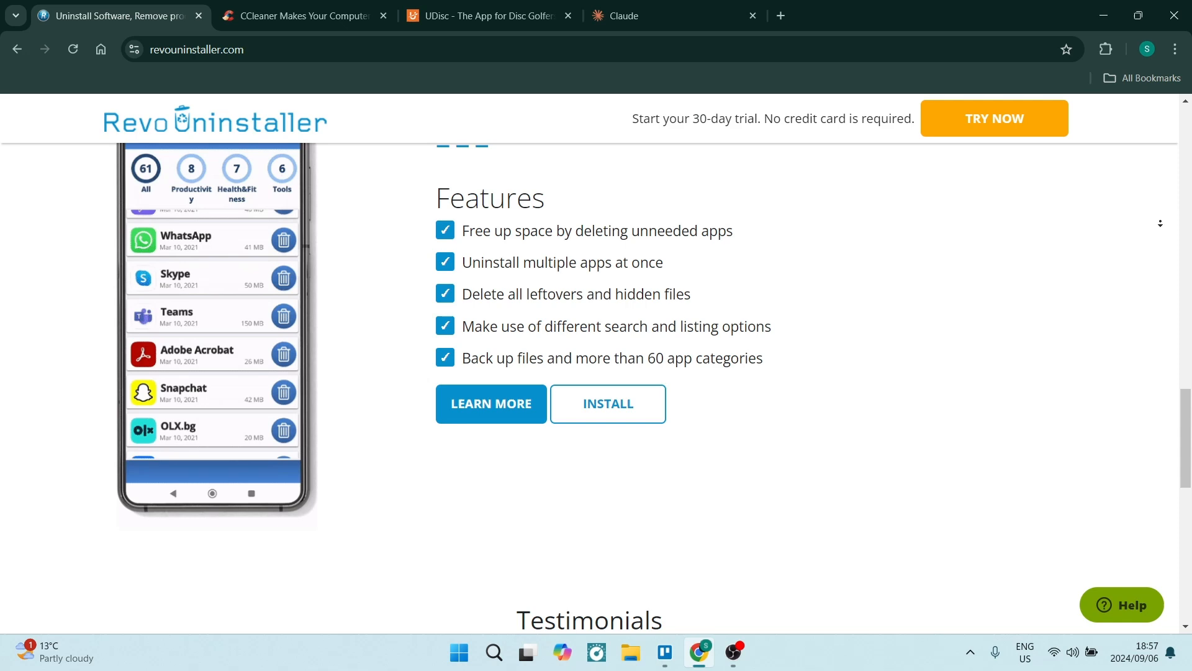
{"action": "scroll", "scroll_direction": "down", "scroll_amount": 3}
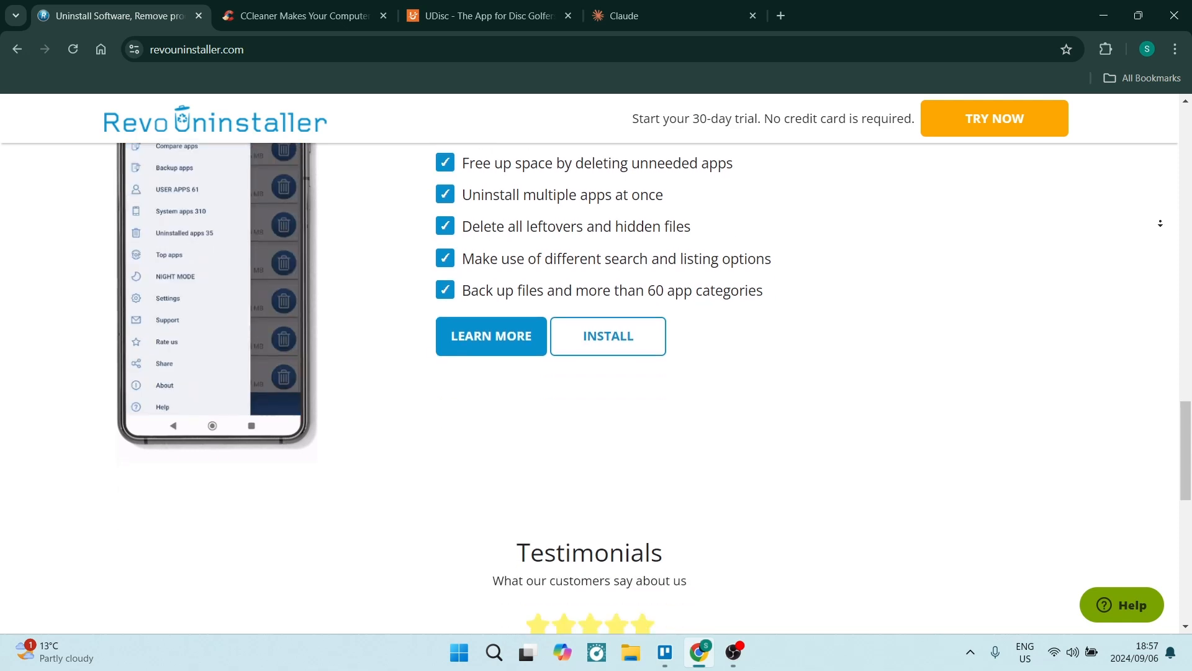
{"action": "scroll", "scroll_direction": "up", "scroll_amount": 3}
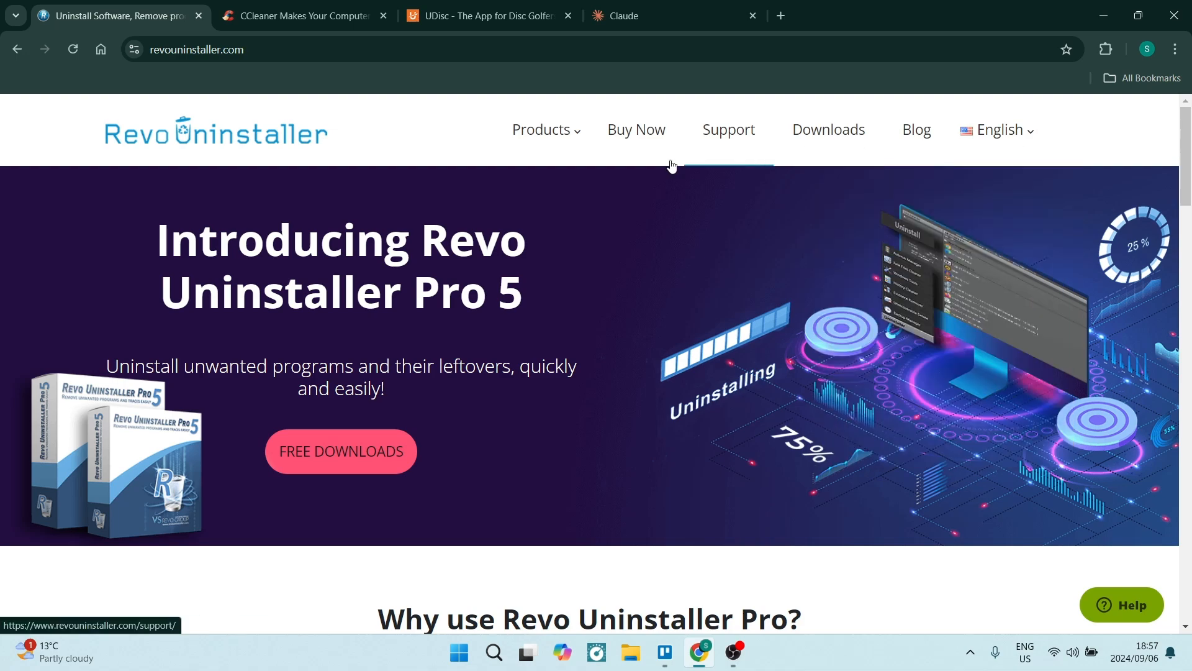
Go to the Revo Uninstaller Pro pricing page via Buy Now and scroll through both plan cards
{"action": "left_click", "coordinate": [636, 129]}
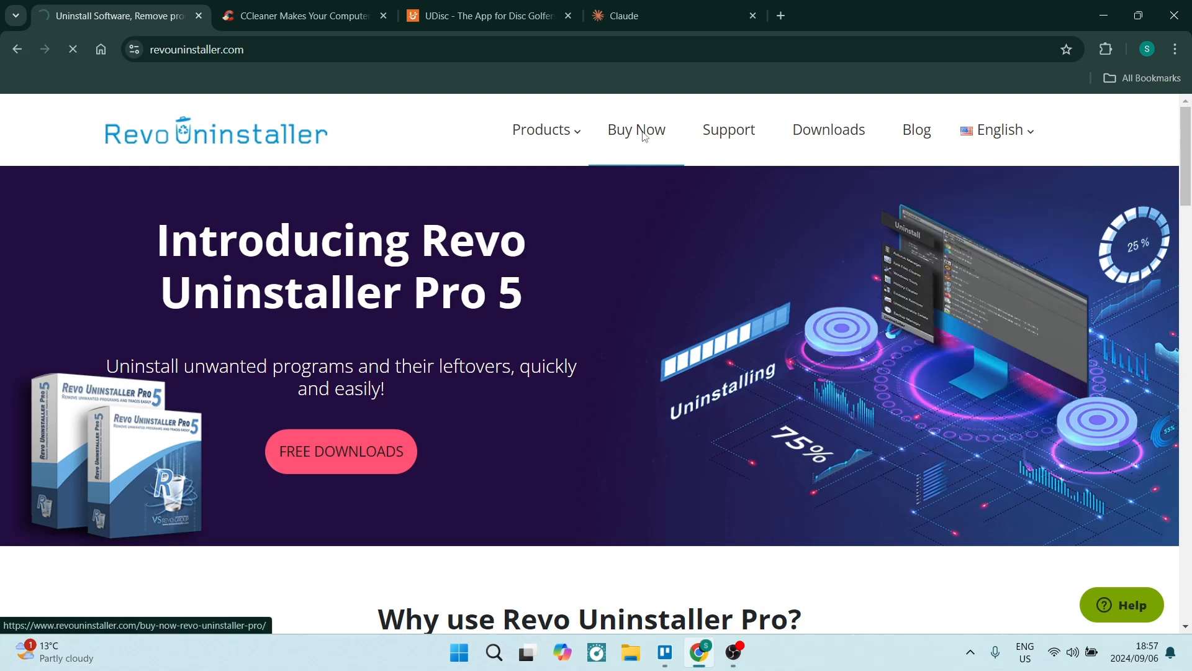
{"action": "left_click", "coordinate": [636, 129]}
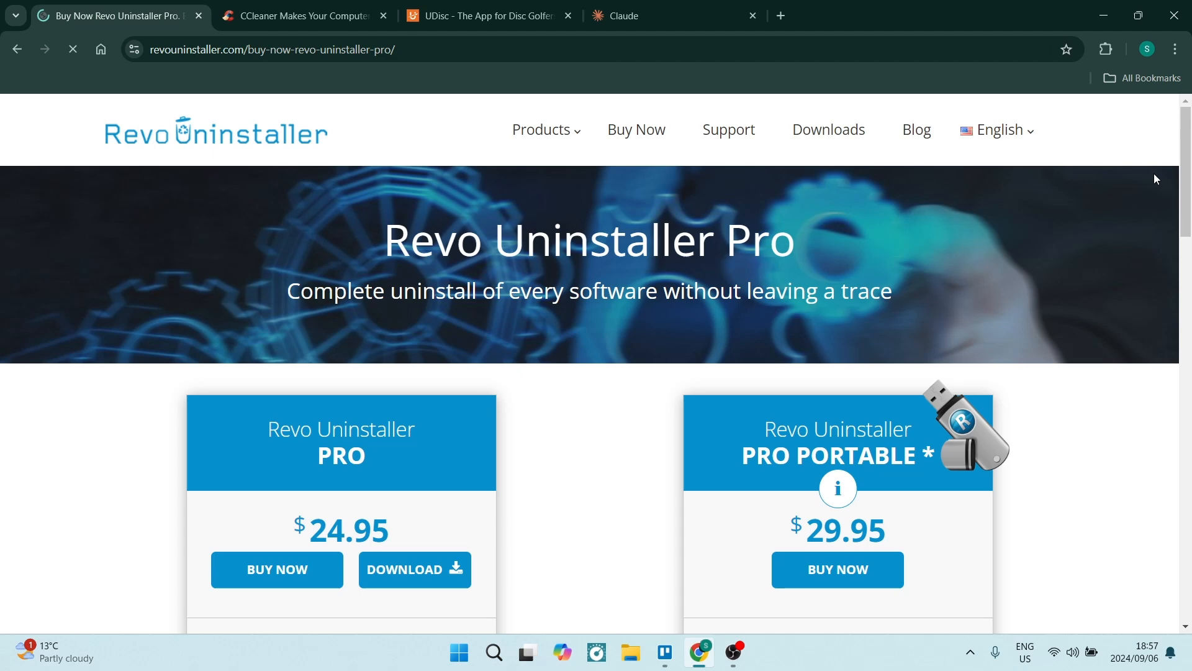
{"action": "scroll", "scroll_direction": "down", "scroll_amount": 3}
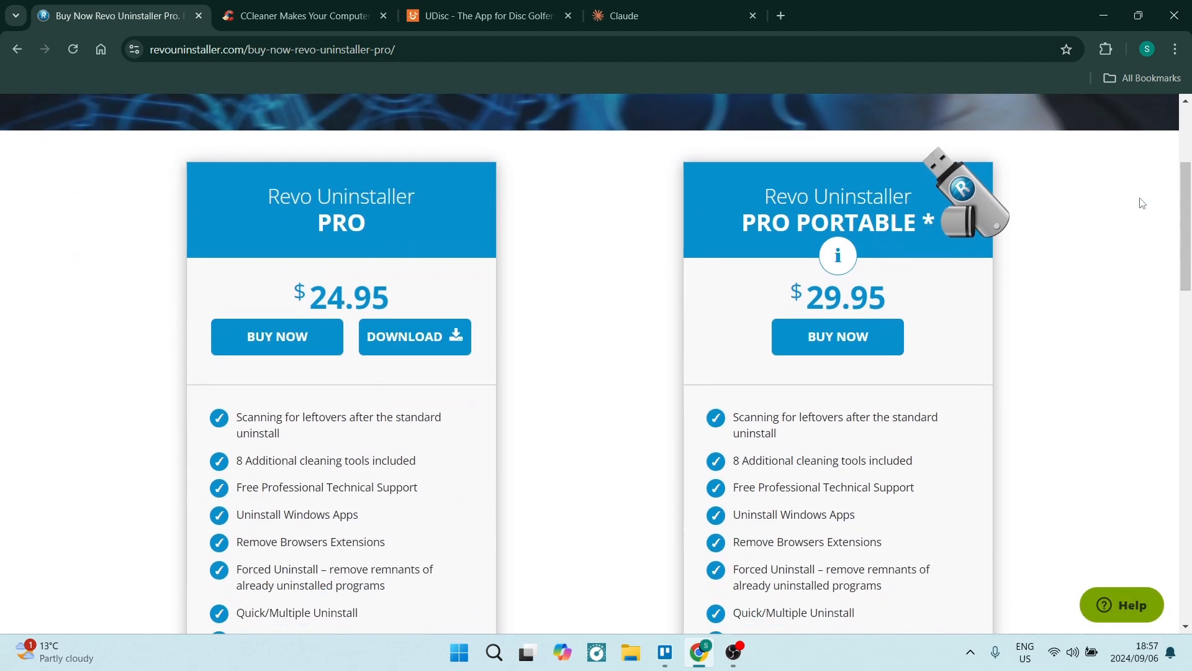
{"action": "mouse_move", "coordinate": [1161, 187]}
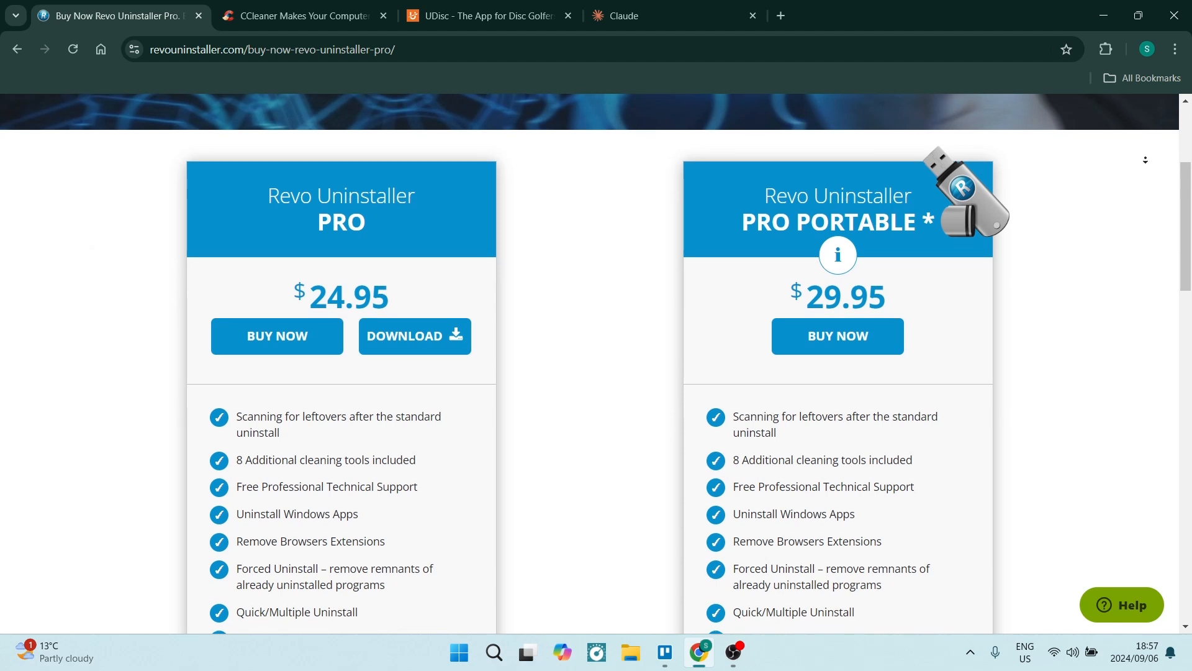
{"action": "scroll", "scroll_direction": "down", "scroll_amount": 3}
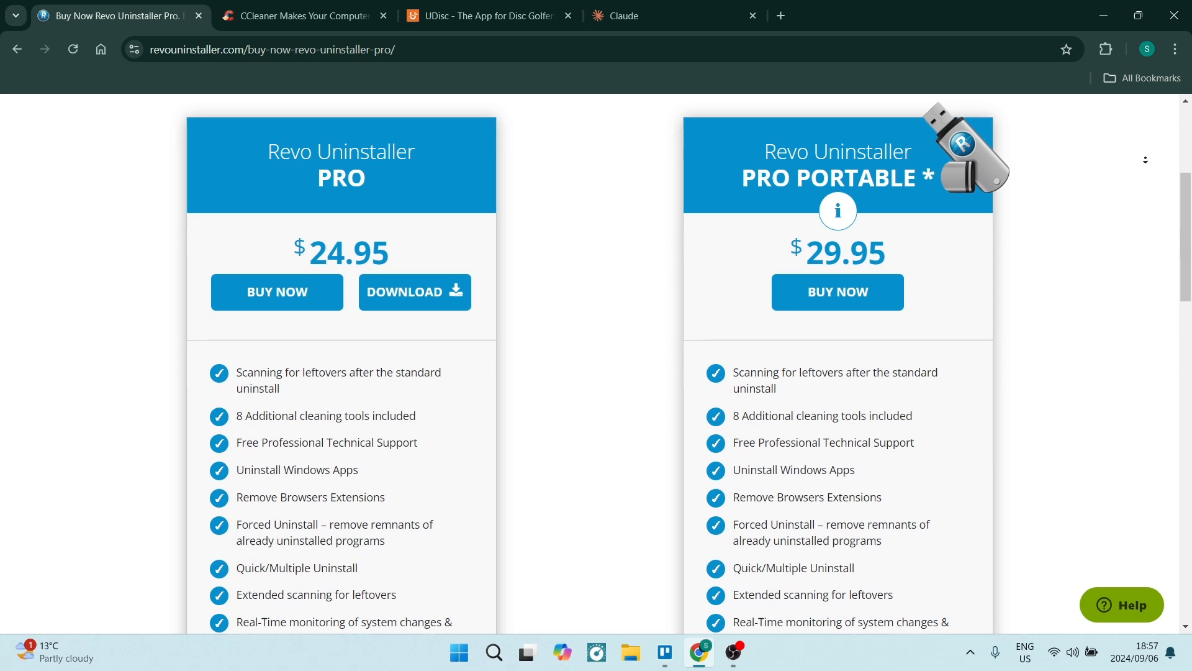
{"action": "scroll", "scroll_direction": "down", "scroll_amount": 3}
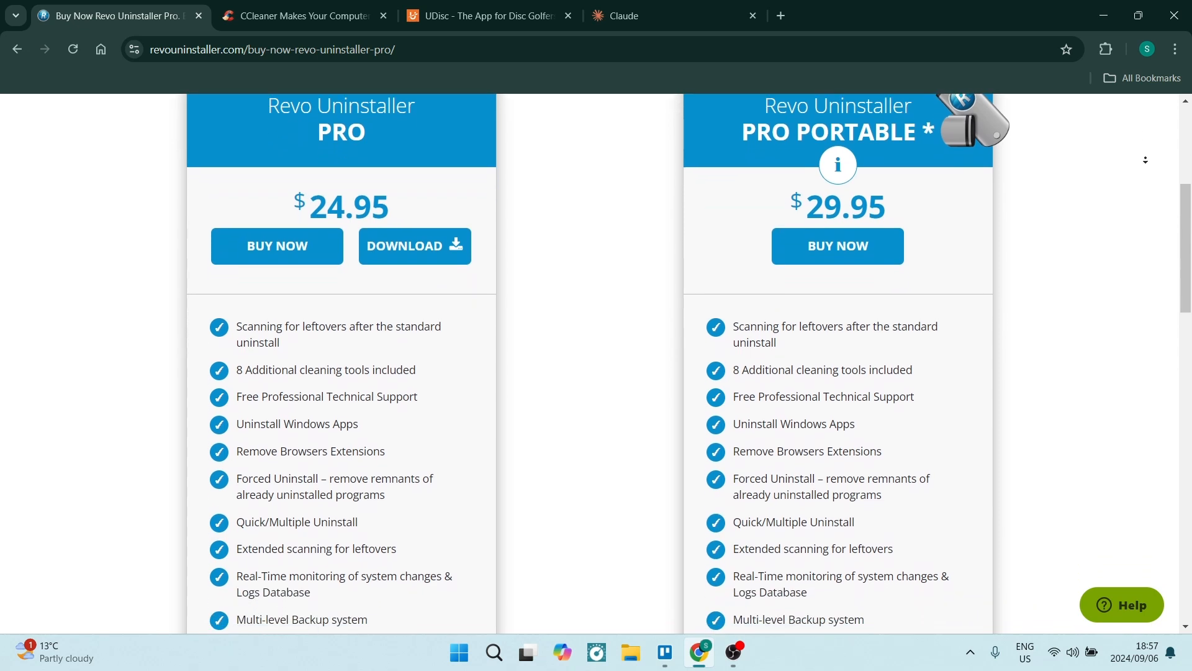
{"action": "scroll", "scroll_direction": "down", "scroll_amount": 3}
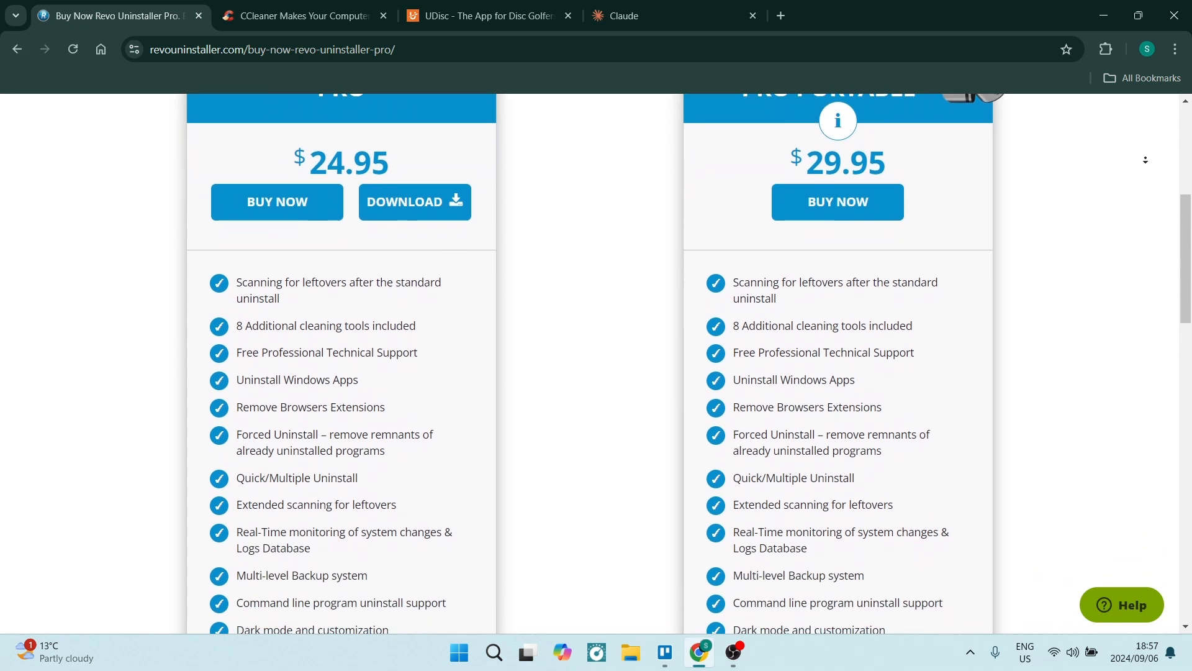
{"action": "scroll", "scroll_direction": "down", "scroll_amount": 3}
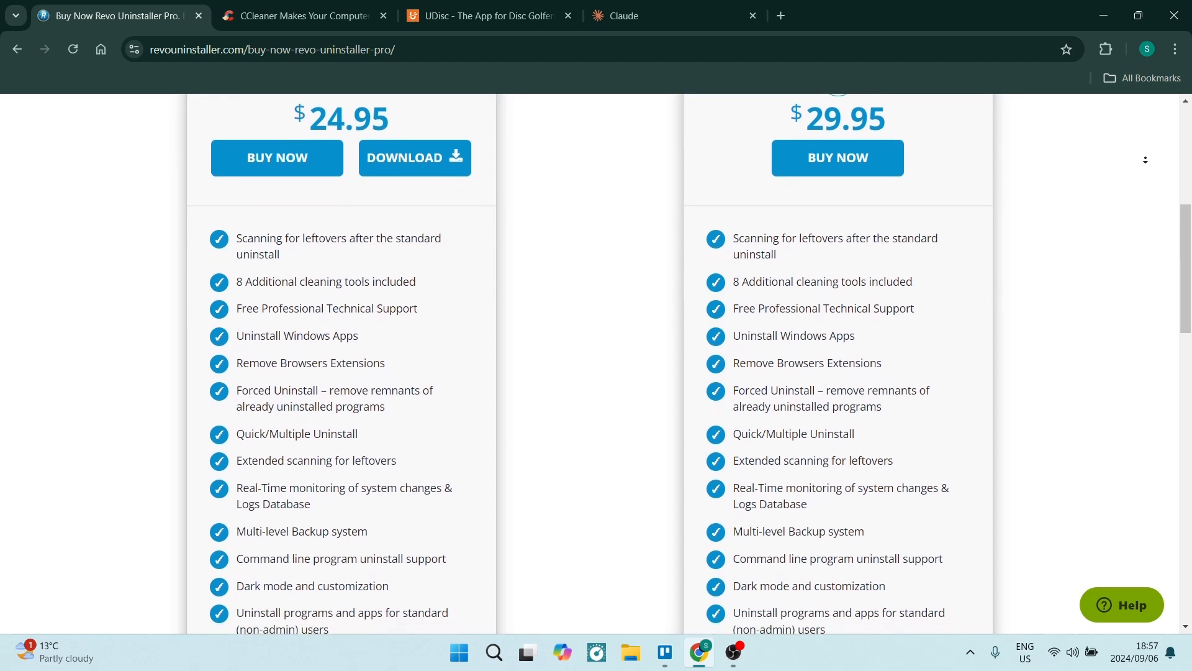
{"action": "scroll", "scroll_direction": "down", "scroll_amount": 3}
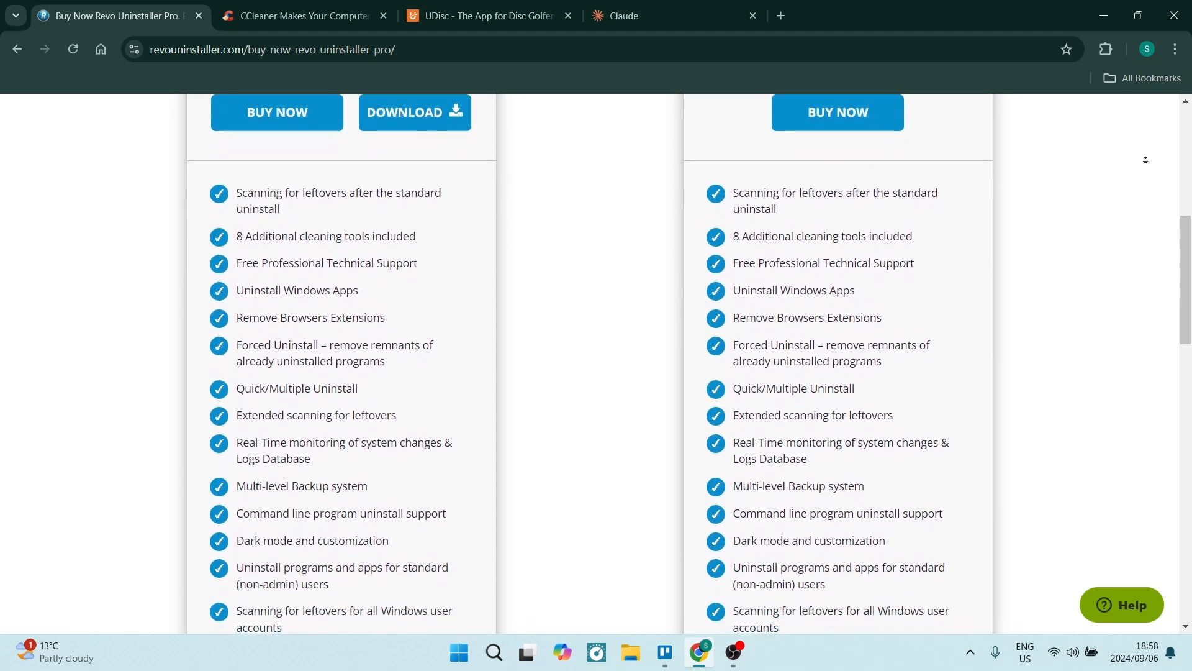
{"action": "scroll", "scroll_direction": "down", "scroll_amount": 3}
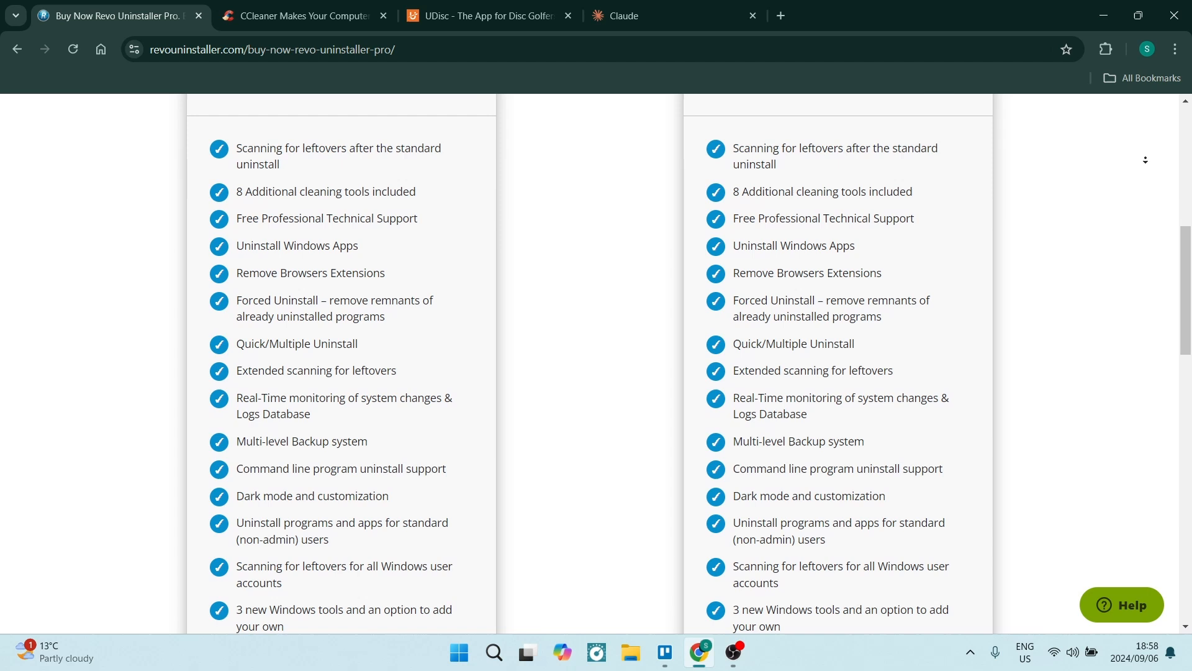
Scroll down to the 'What is the difference between Setup and Portable versions?' explanation
{"action": "scroll", "scroll_direction": "down", "scroll_amount": 3}
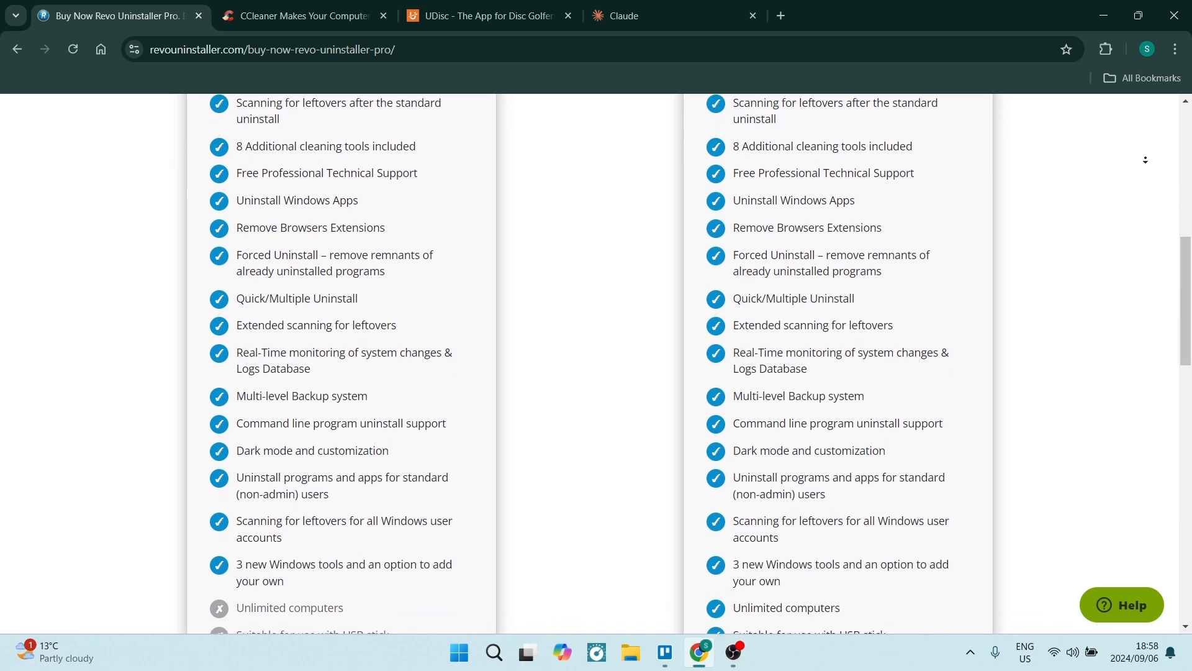
{"action": "scroll", "scroll_direction": "down", "scroll_amount": 3}
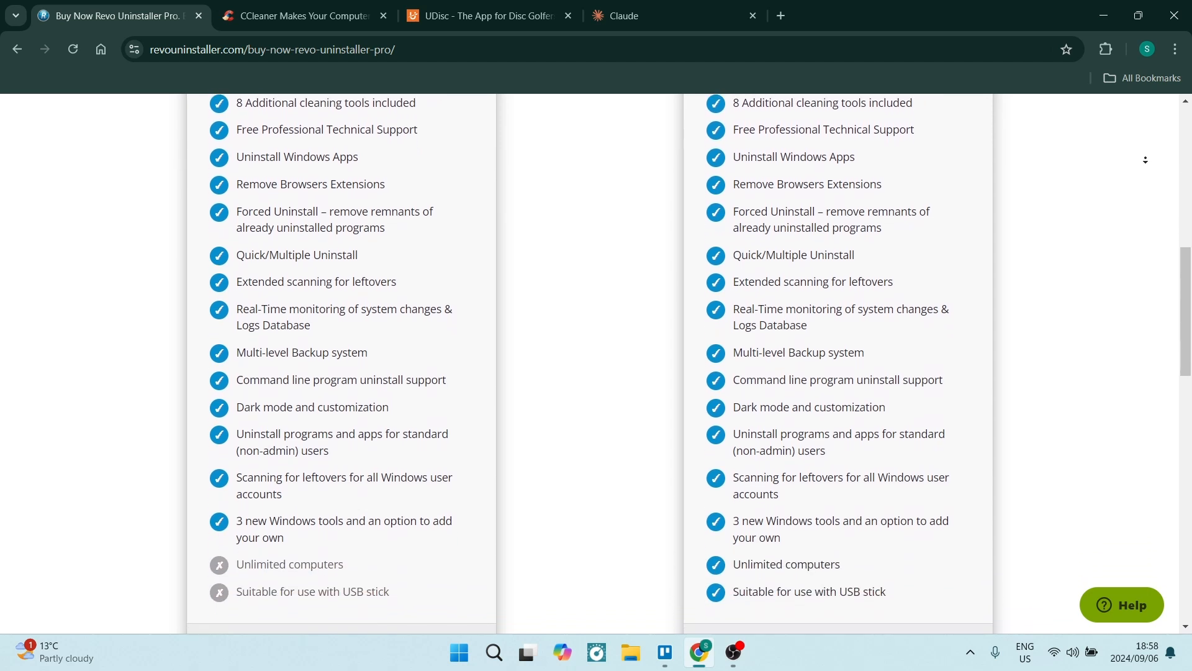
{"action": "scroll", "scroll_direction": "down", "scroll_amount": 3}
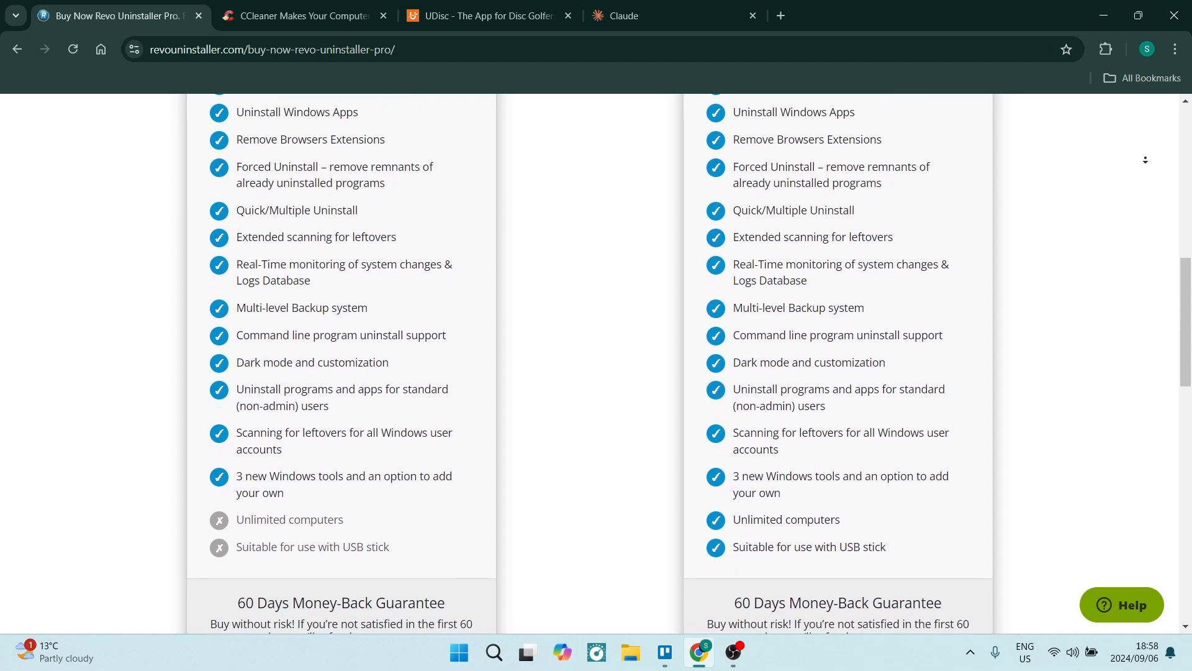
{"action": "scroll", "scroll_direction": "down", "scroll_amount": 3}
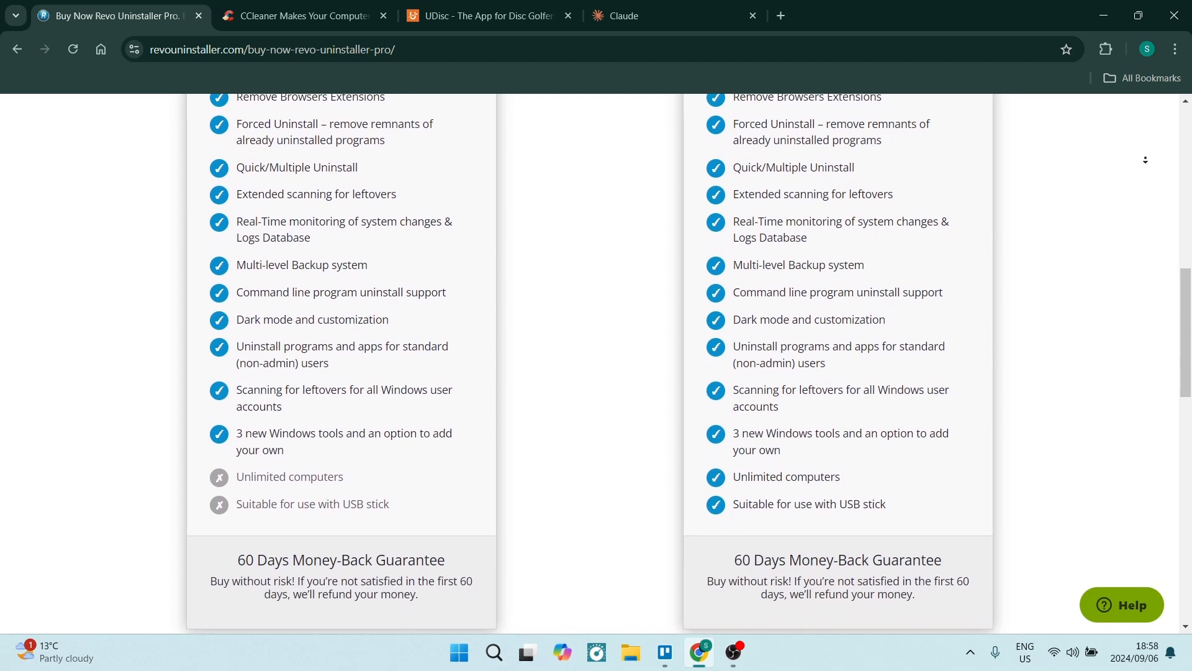
{"action": "scroll", "scroll_direction": "down", "scroll_amount": 3}
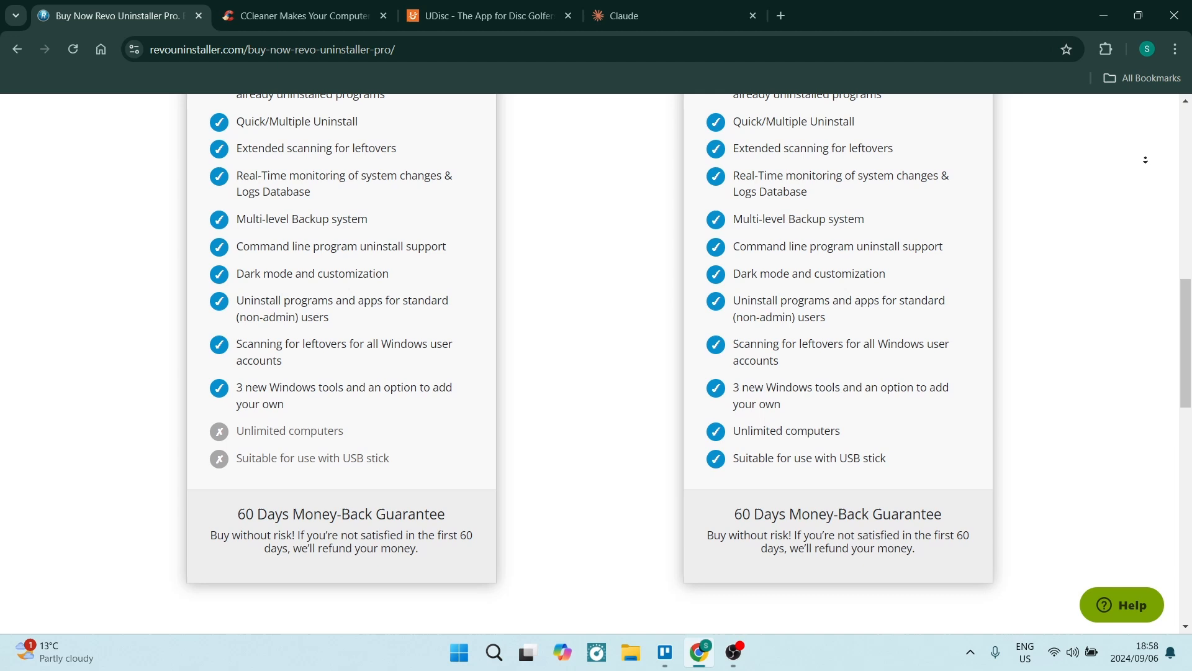
{"action": "scroll", "scroll_direction": "down", "scroll_amount": 3}
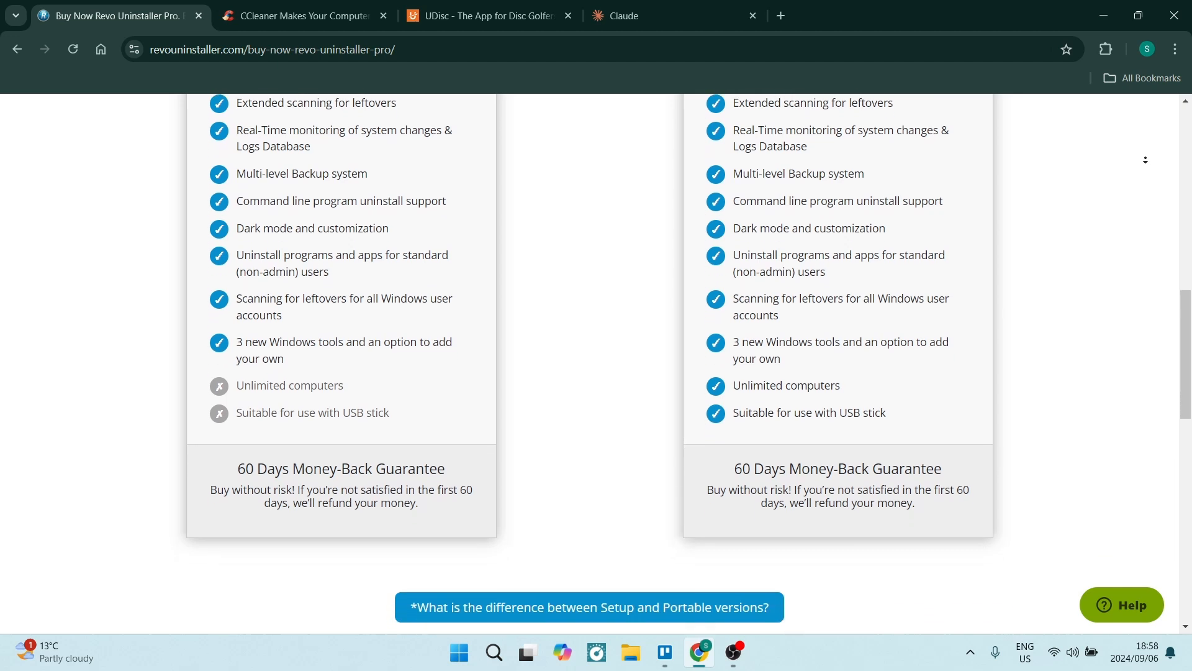
{"action": "scroll", "scroll_direction": "down", "scroll_amount": 3}
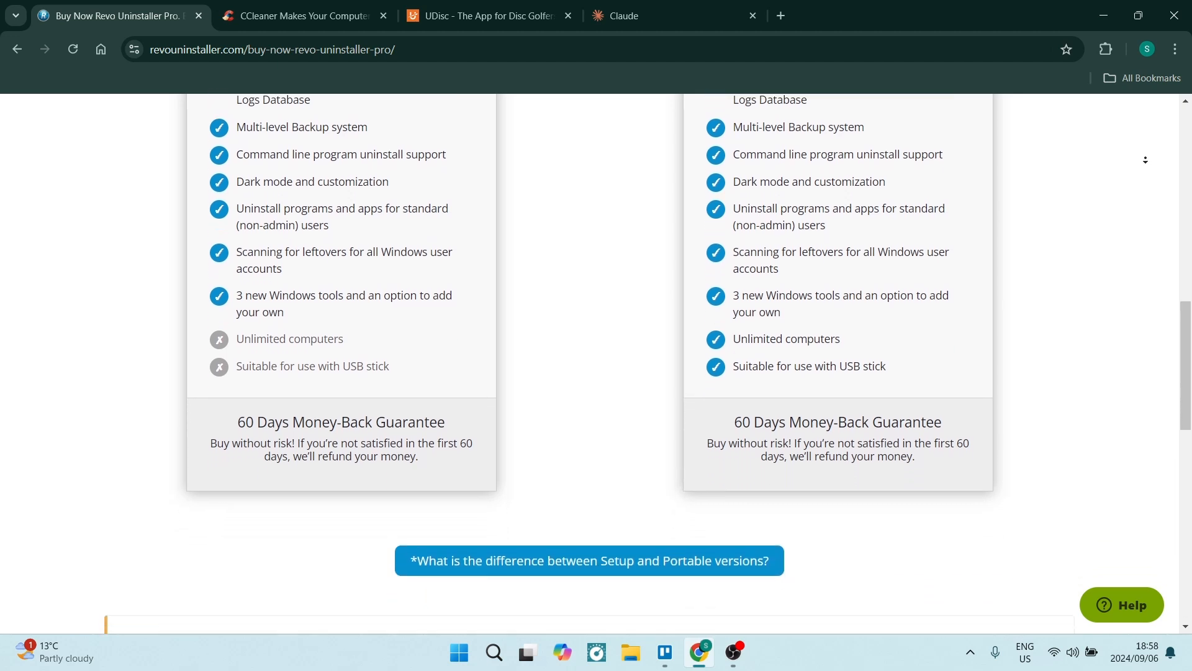
{"action": "scroll", "scroll_direction": "down", "scroll_amount": 3}
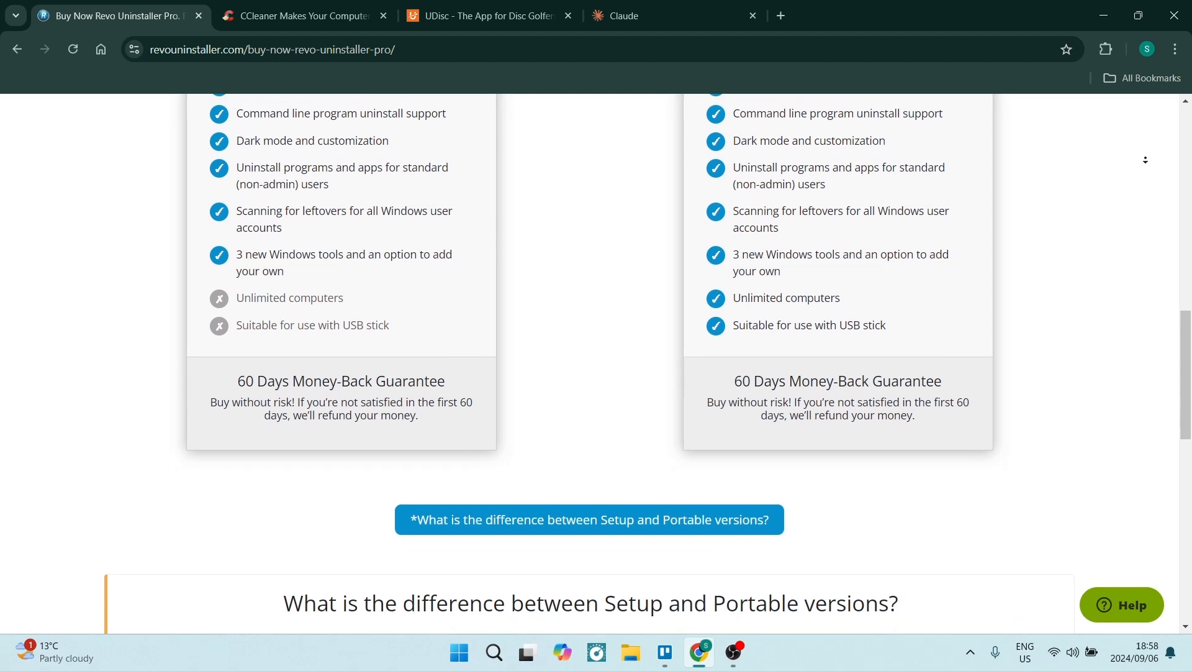
{"action": "scroll", "scroll_direction": "down", "scroll_amount": 3}
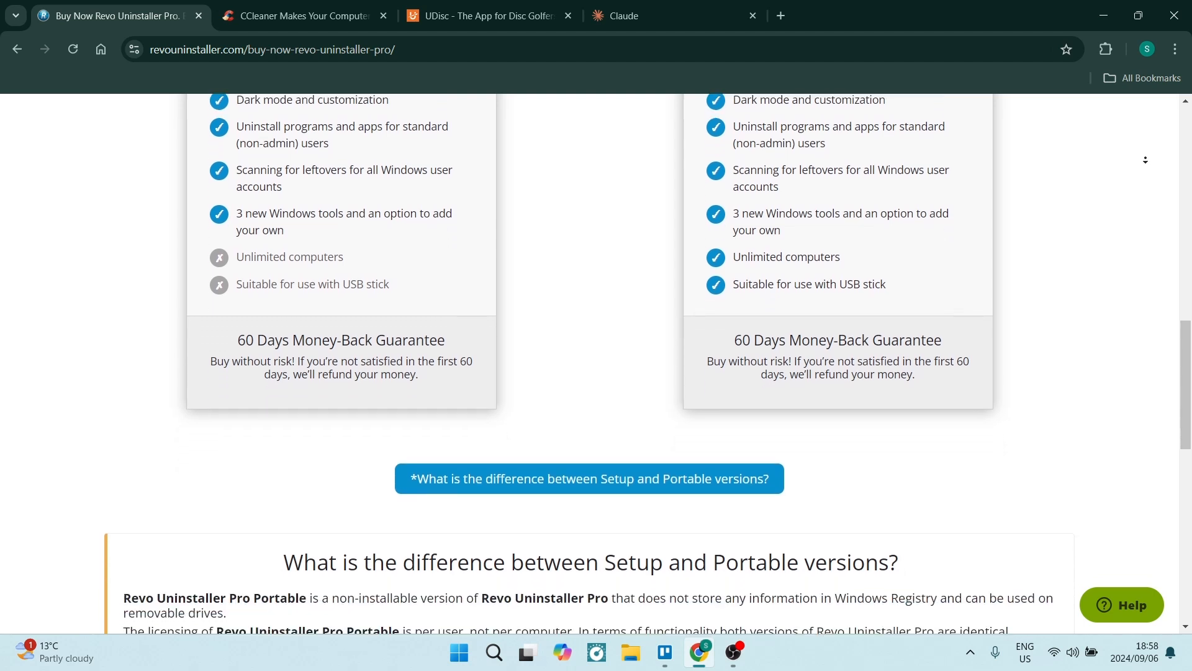
{"action": "scroll", "scroll_direction": "down", "scroll_amount": 3}
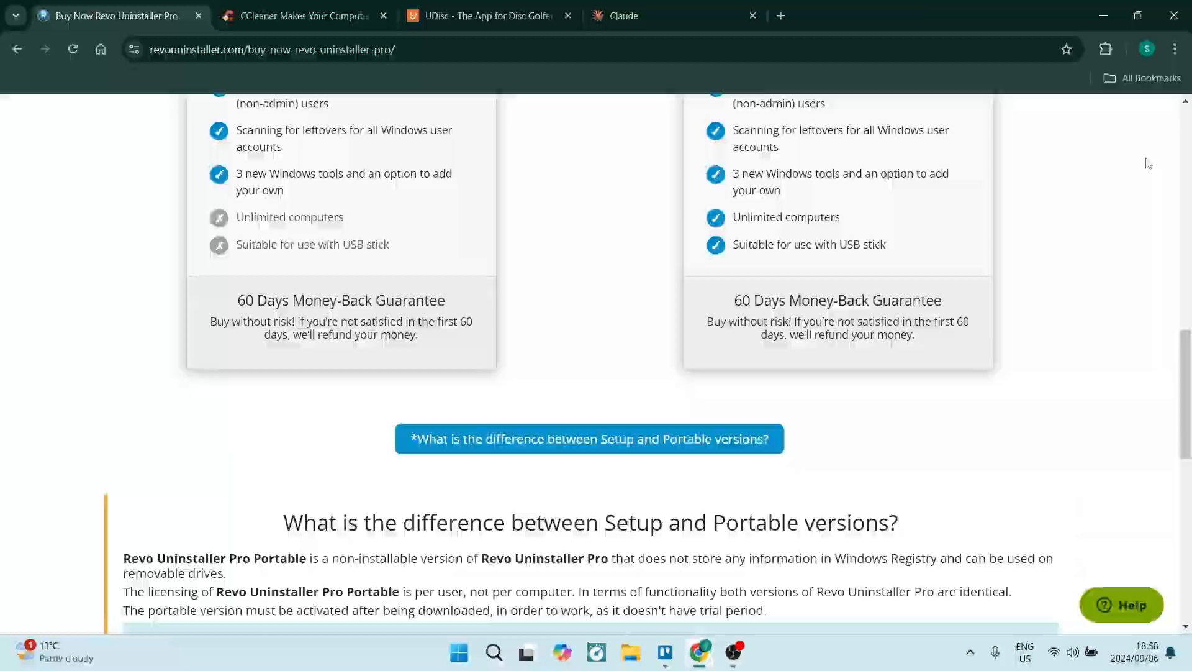